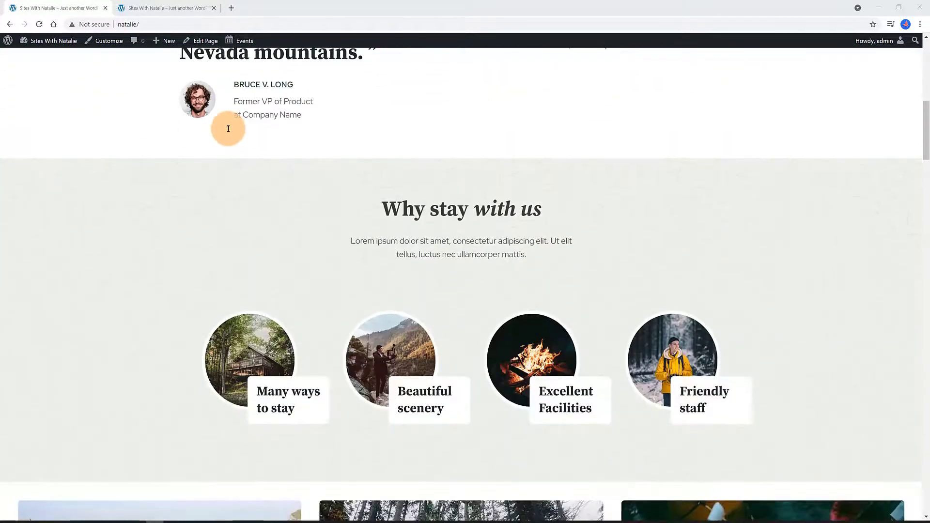
Scroll the homepage down to inspect the plain footer links
{"action": "scroll", "scroll_direction": "down", "scroll_amount": 3}
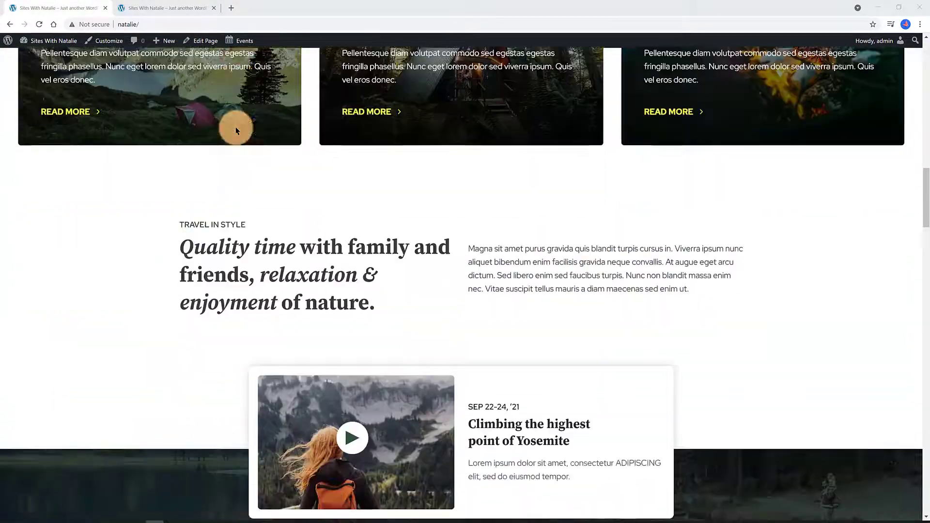
{"action": "scroll", "scroll_direction": "down", "scroll_amount": 3}
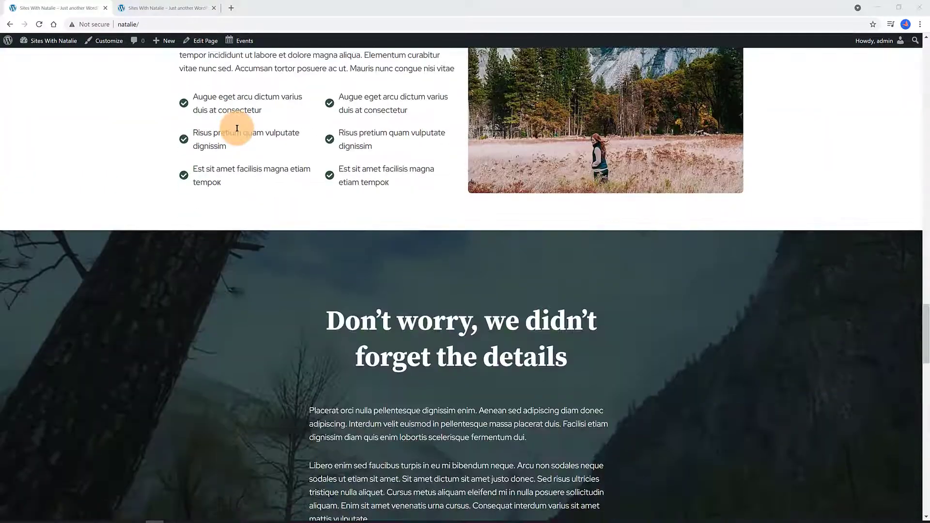
{"action": "scroll", "scroll_direction": "down", "scroll_amount": 3}
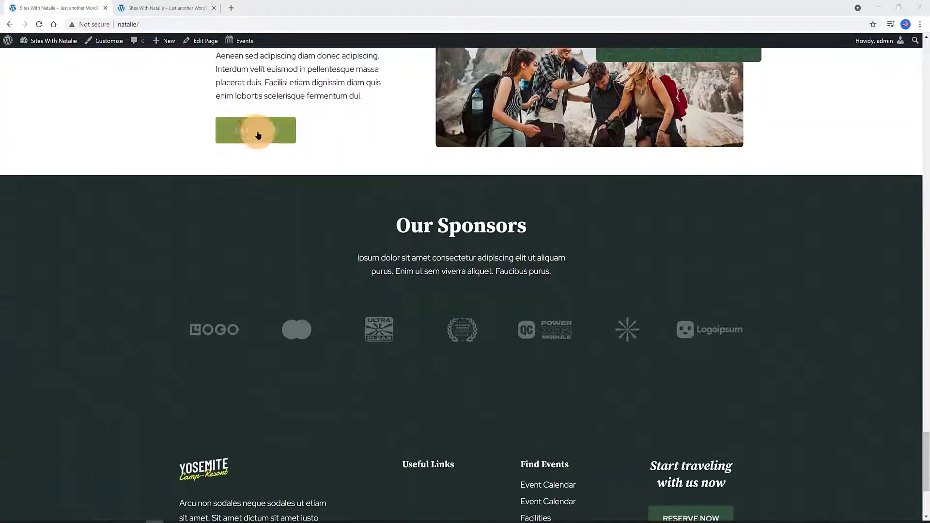
{"action": "scroll", "scroll_direction": "down", "scroll_amount": 3}
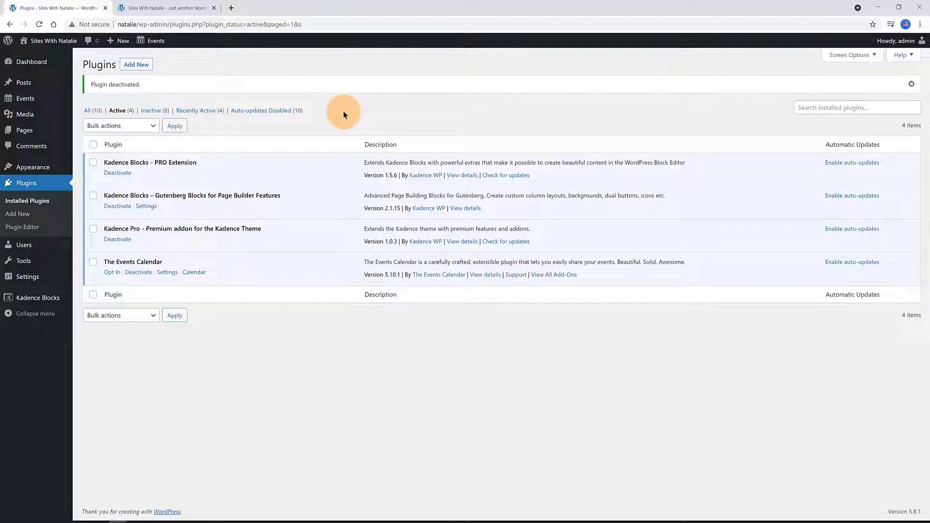
Select the Find Events menu for editing in Appearance > Menus
{"action": "left_click", "coordinate": [14, 224]}
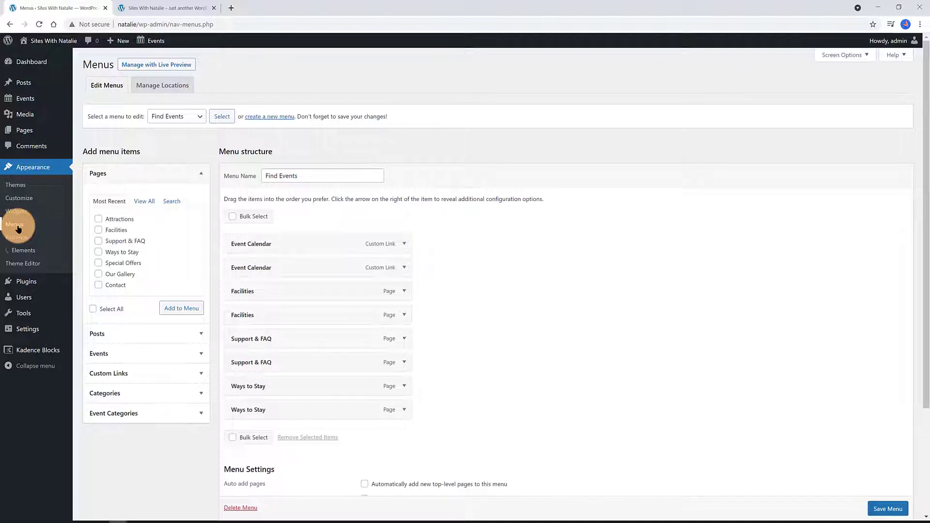
{"action": "left_click", "coordinate": [177, 116]}
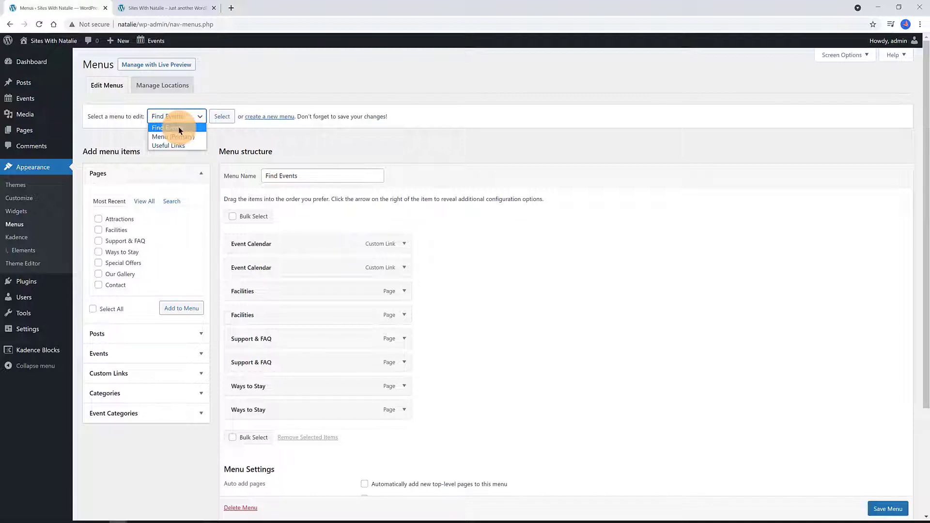
{"action": "left_click", "coordinate": [176, 116]}
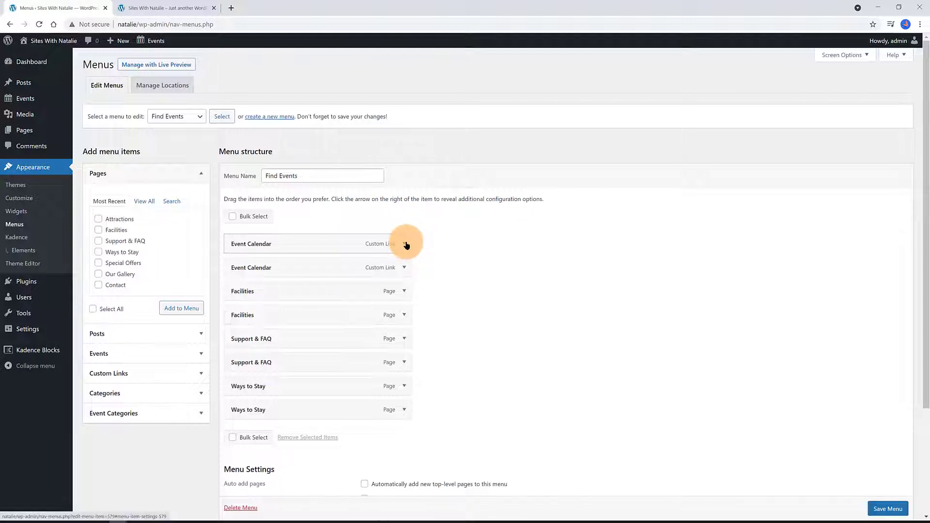
Search the icon picker for 'ev' and give the first Event Calendar item an arrow icon
{"action": "left_click", "coordinate": [404, 244]}
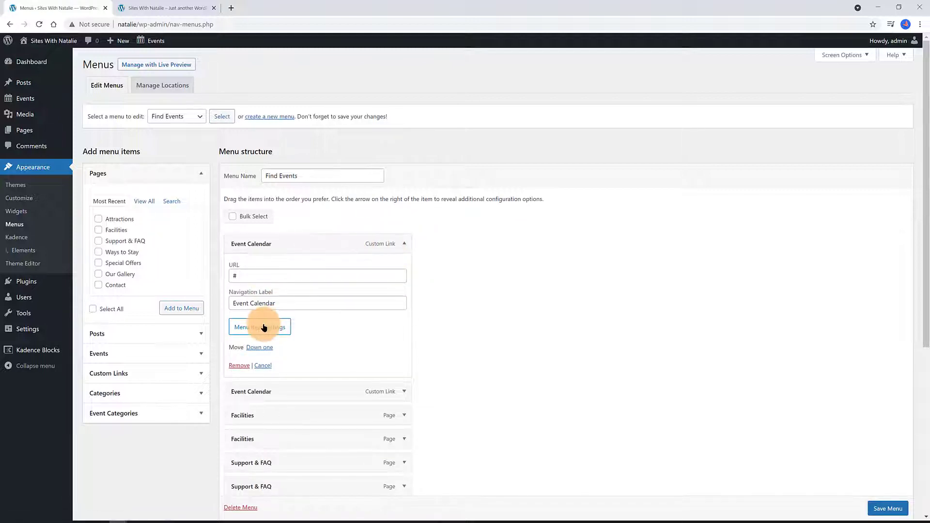
{"action": "left_click", "coordinate": [259, 327]}
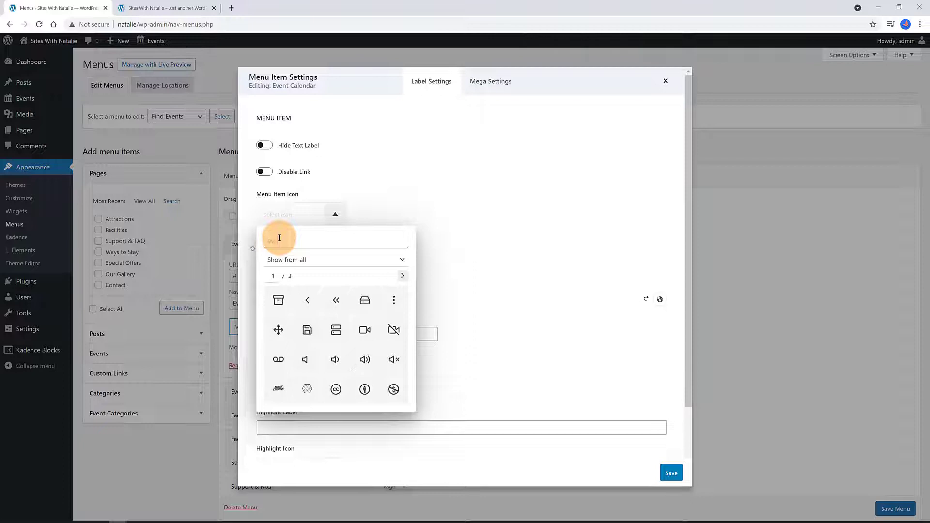
{"action": "type", "text": "ev"}
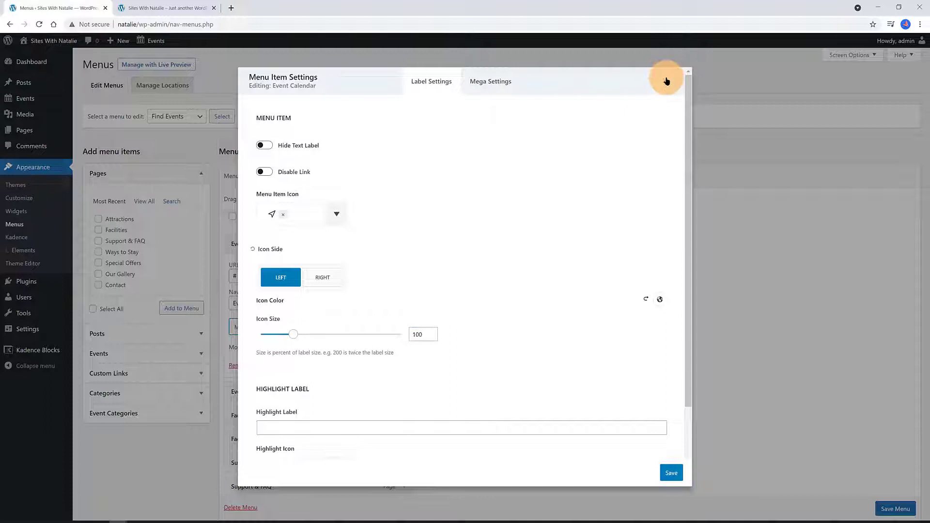
{"action": "left_click", "coordinate": [666, 82]}
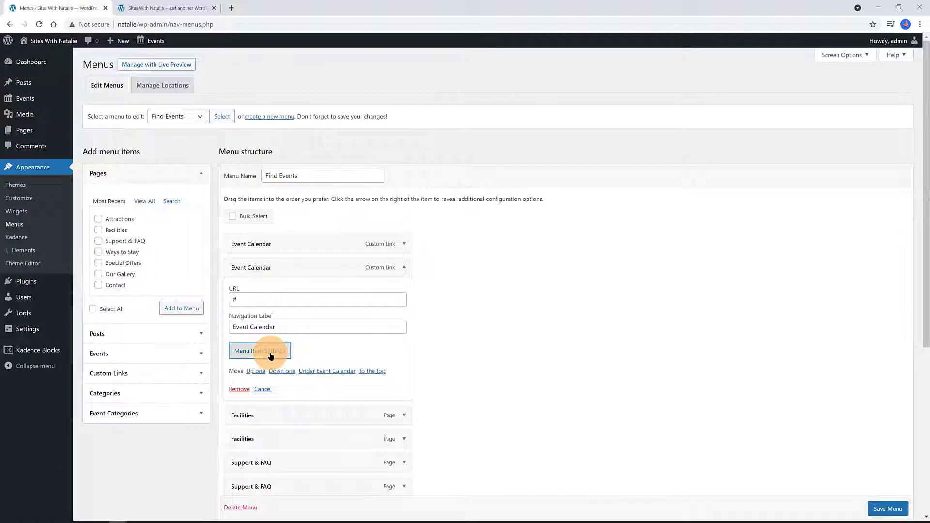
Place the second Event Calendar item's icon on the left and increase its size
{"action": "left_click", "coordinate": [259, 350]}
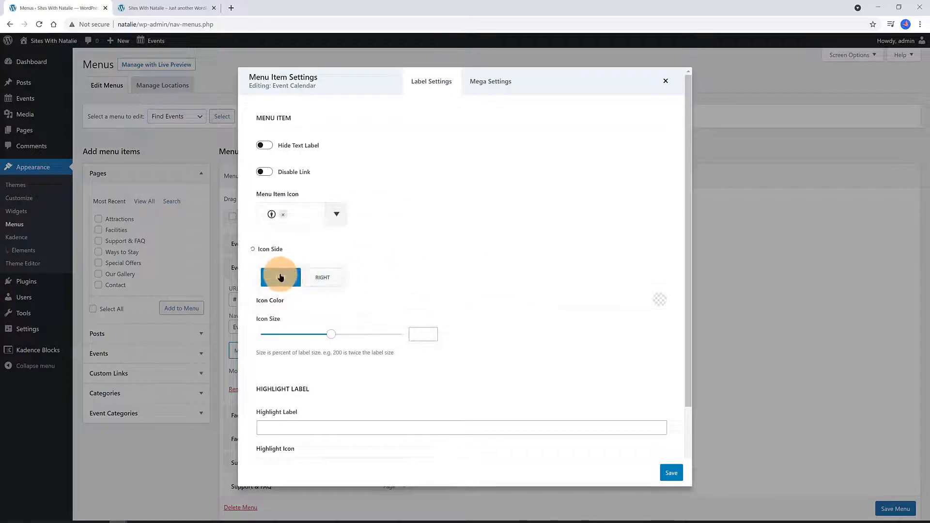
{"action": "left_click", "coordinate": [281, 277]}
{"action": "type", "text": "1"}
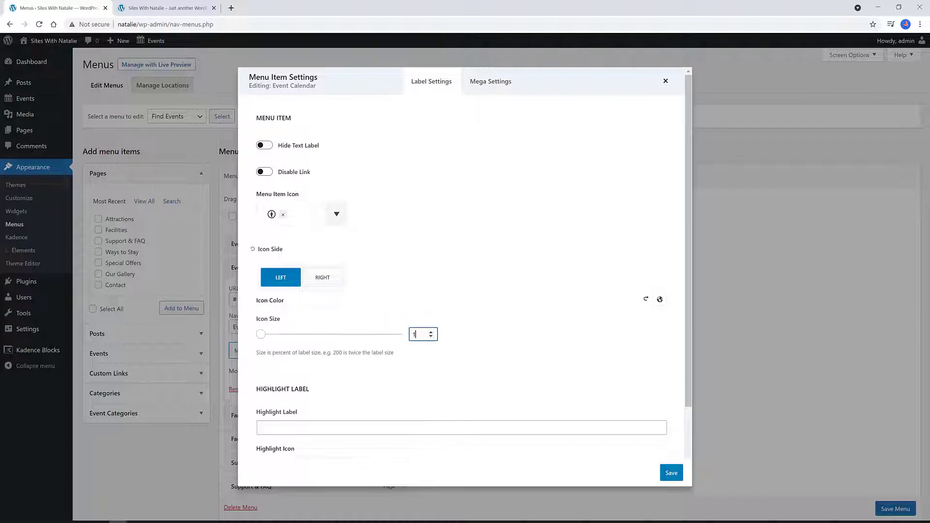
{"action": "left_click_drag", "start_coordinate": [261, 334], "coordinate": [294, 333]}
{"action": "type", "text": "smi"}
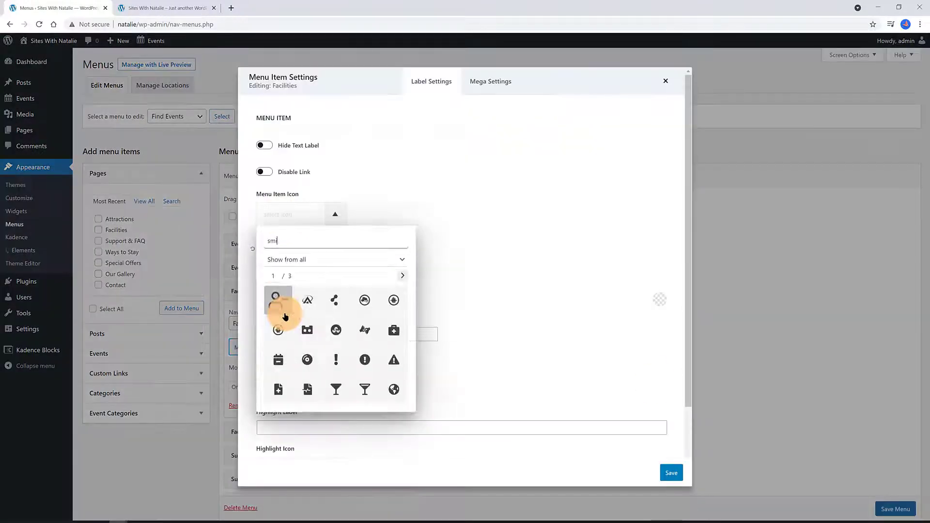
Give Facilities a coloured person icon and finish the Support & FAQ icon settings
{"action": "left_click", "coordinate": [277, 300]}
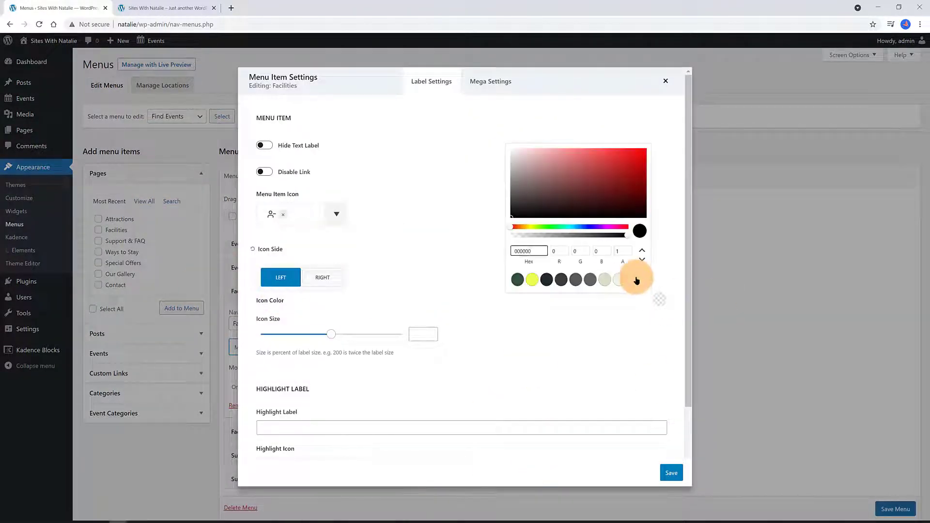
{"action": "left_click", "coordinate": [666, 81]}
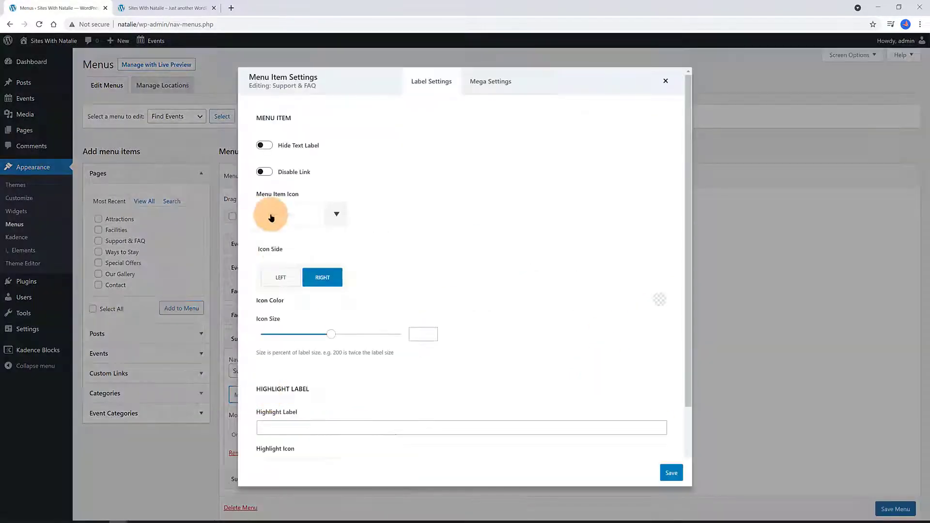
{"action": "left_click", "coordinate": [665, 81]}
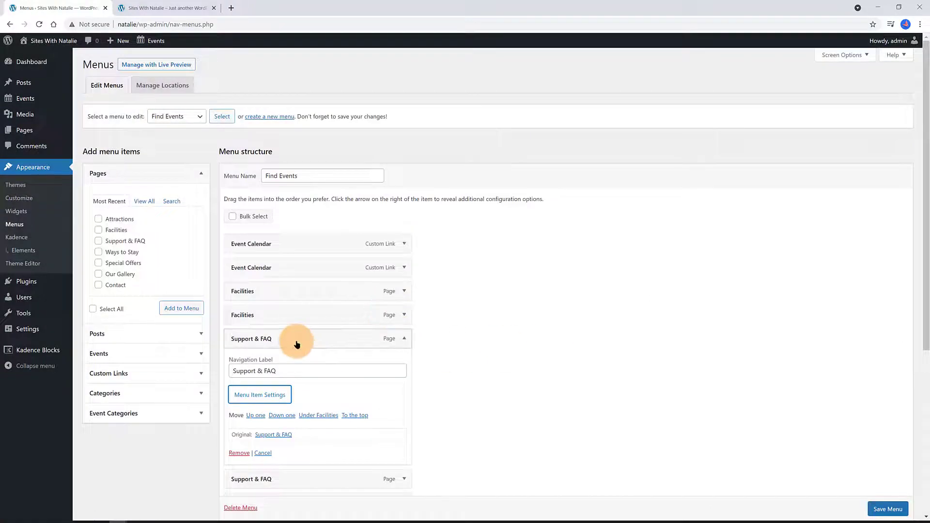
{"action": "scroll", "scroll_direction": "down", "scroll_amount": 3}
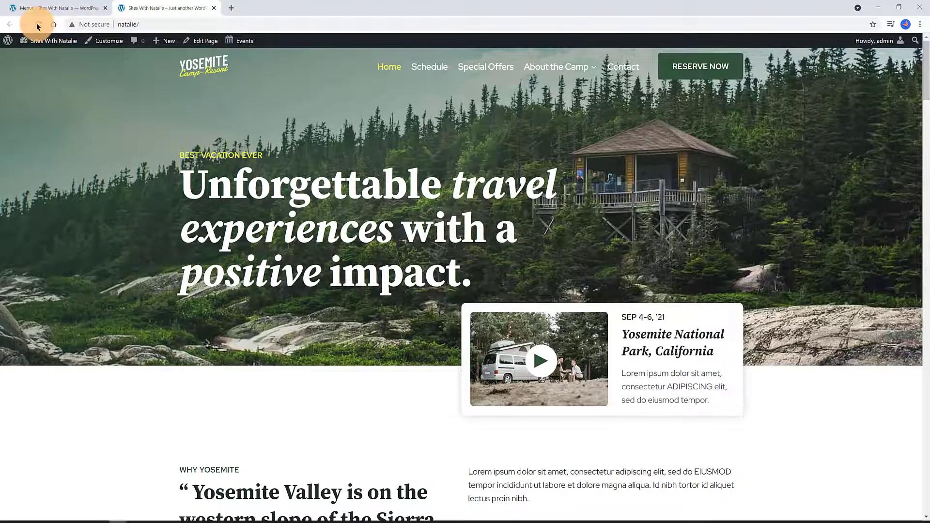
Check the icons beside all eight Find Events footer links, then return to the menu editor
{"action": "scroll", "scroll_direction": "down", "scroll_amount": 3}
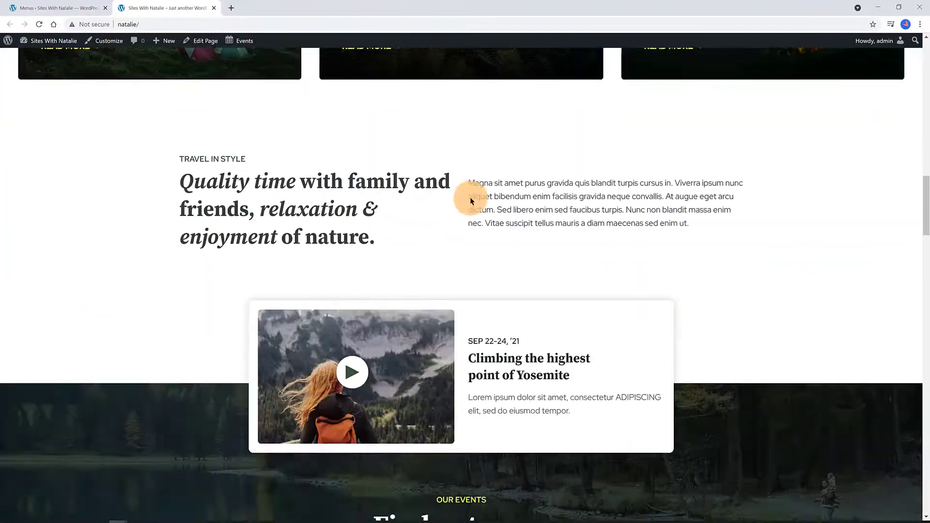
{"action": "scroll", "scroll_direction": "down", "scroll_amount": 3}
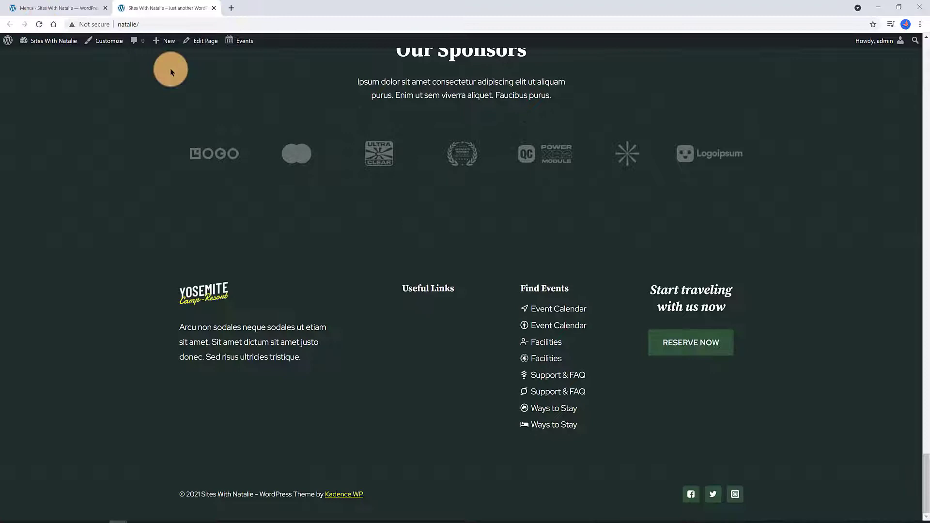
{"action": "mouse_move", "coordinate": [595, 399]}
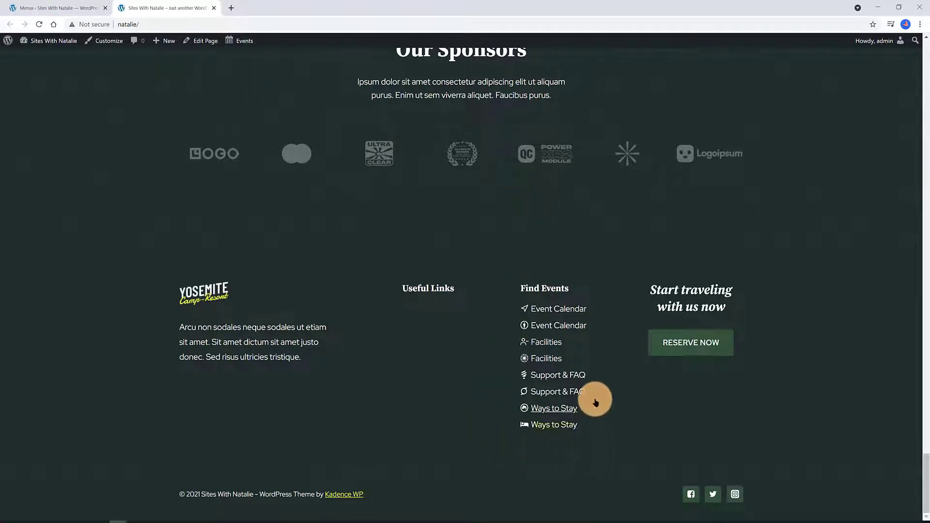
{"action": "mouse_move", "coordinate": [527, 304]}
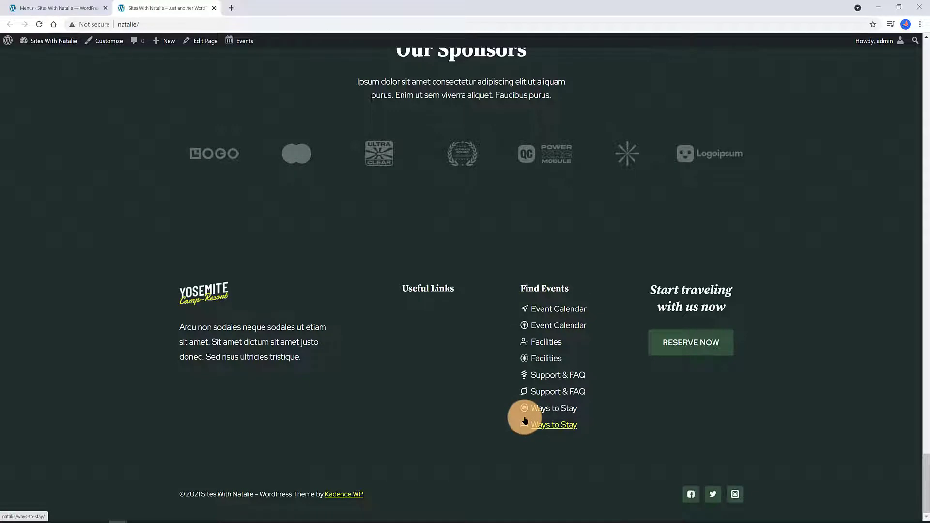
{"action": "left_click", "coordinate": [57, 7]}
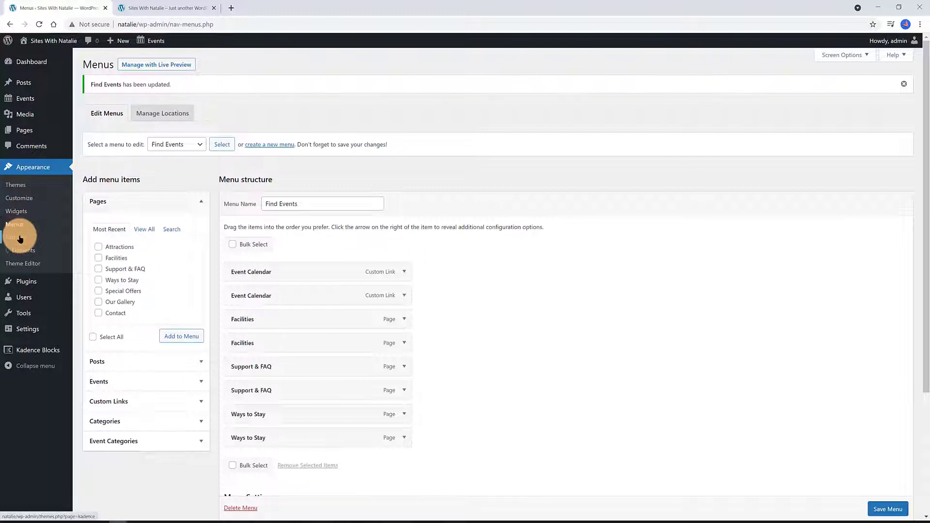
Add a new element from Appearance > Elements
{"action": "left_click", "coordinate": [19, 250]}
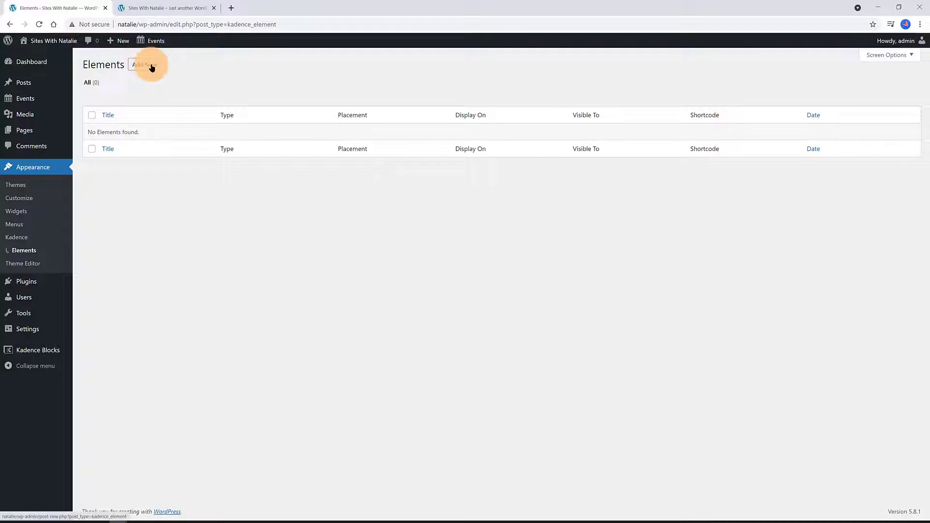
{"action": "left_click", "coordinate": [144, 64]}
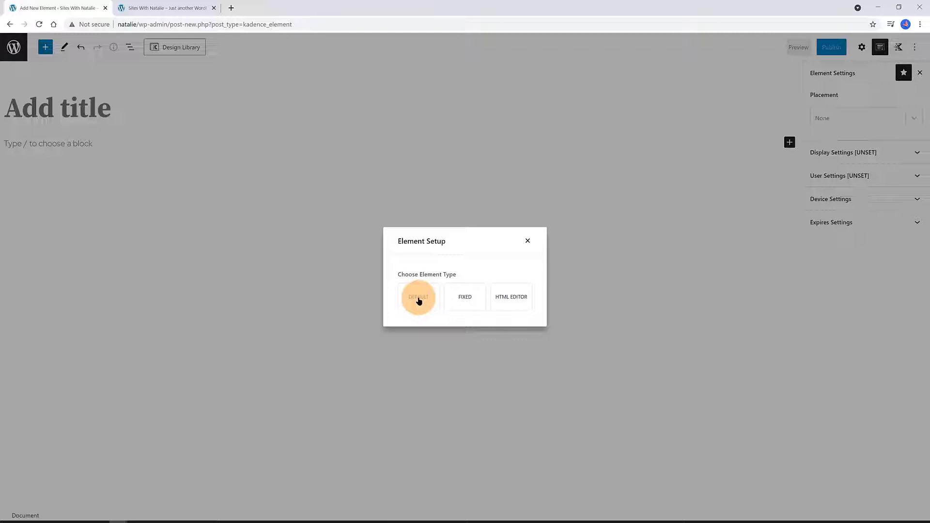
Create a default-type element titled 'Contact' containing an Icon List item reading Contact
{"action": "left_click", "coordinate": [418, 297]}
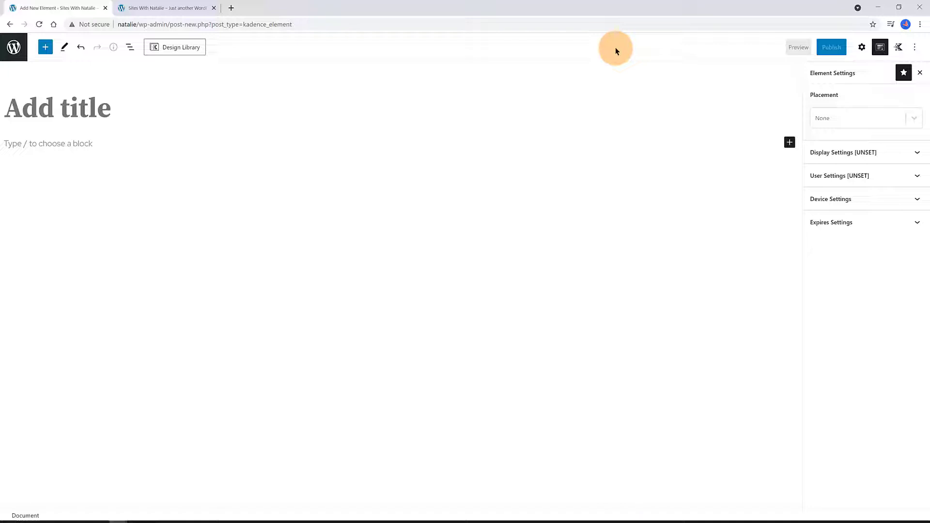
{"action": "type", "text": "Contac"}
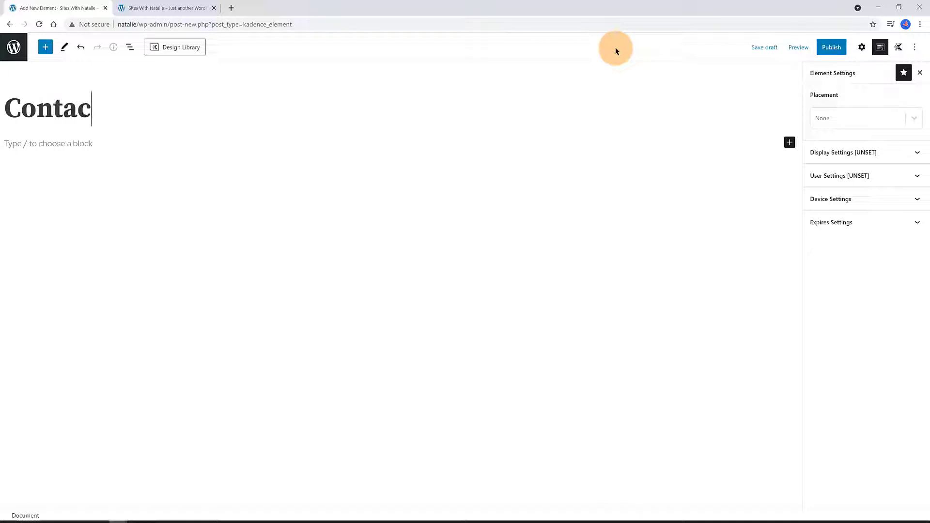
{"action": "type", "text": "t"}
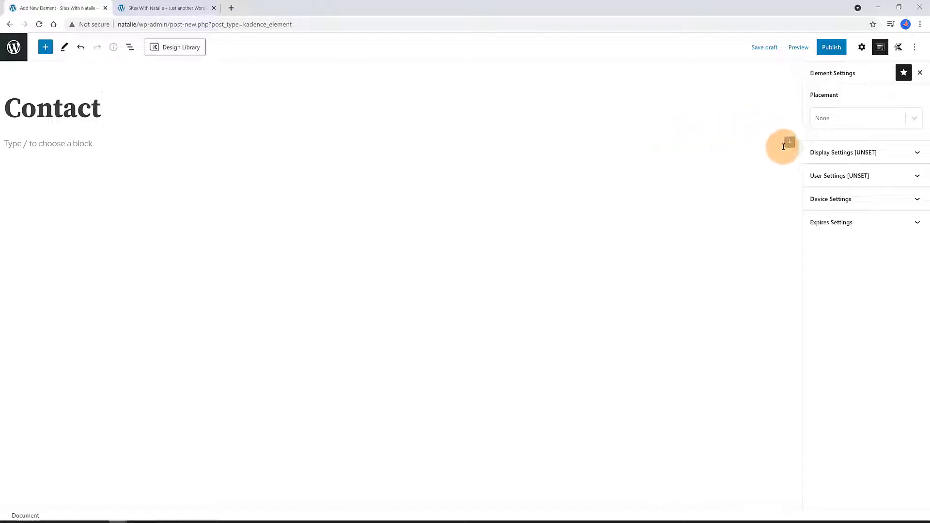
{"action": "left_click", "coordinate": [790, 142]}
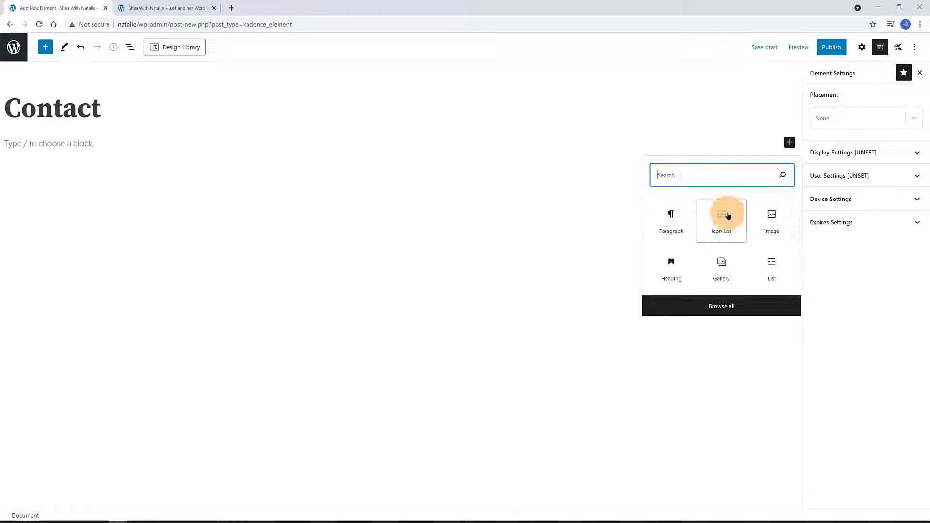
{"action": "left_click", "coordinate": [722, 220]}
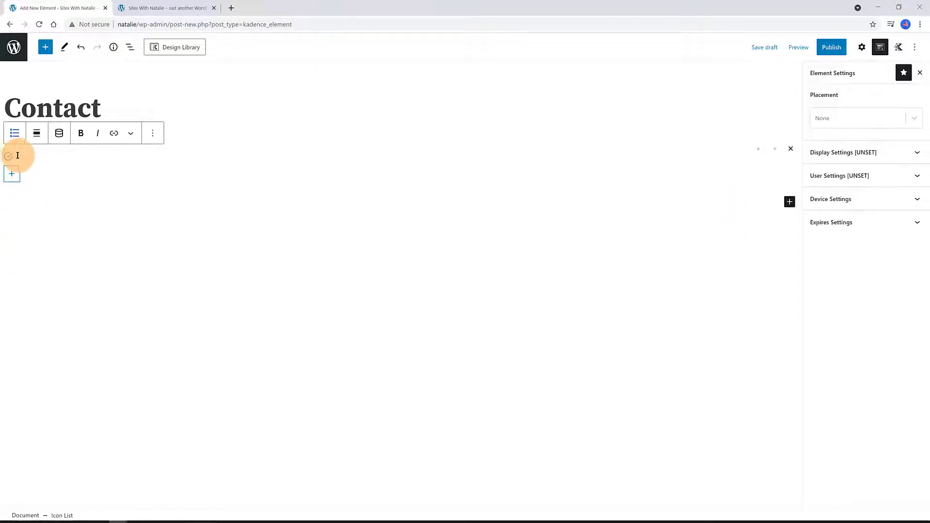
{"action": "type", "text": "Contacxt"}
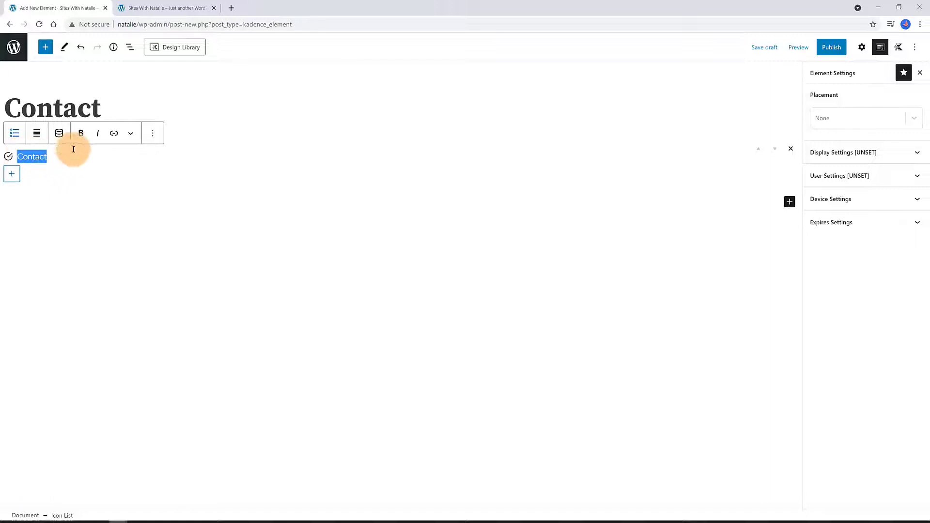
Link the Contact list item to the Contact page
{"action": "left_click", "coordinate": [113, 133]}
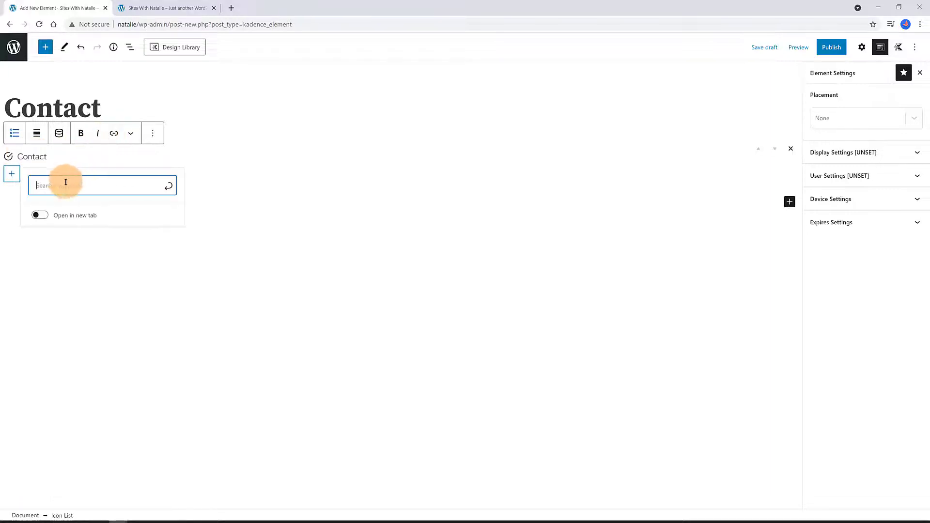
{"action": "type", "text": "Conta"}
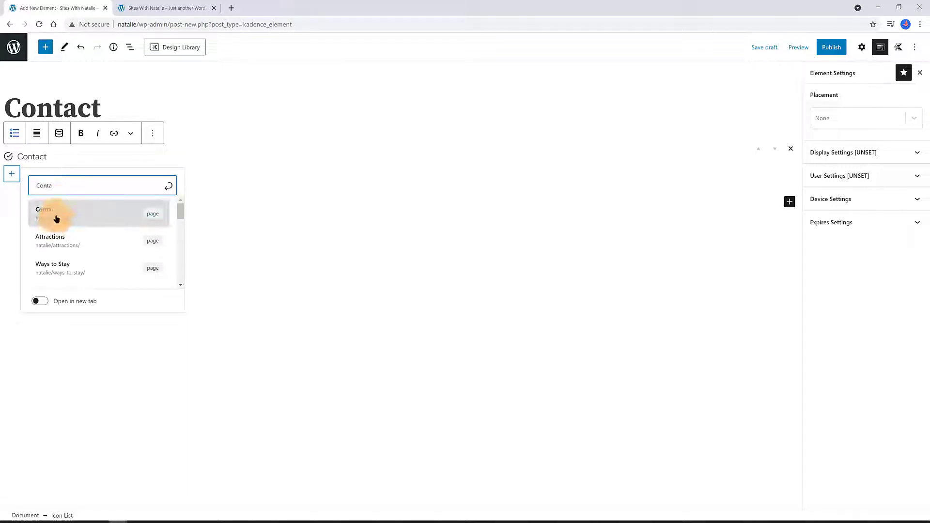
{"action": "left_click", "coordinate": [56, 213]}
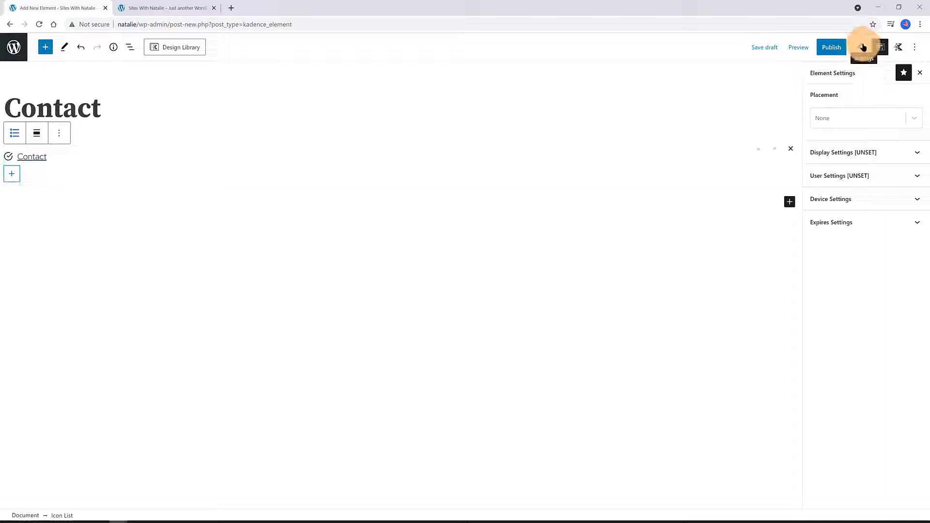
{"action": "left_click", "coordinate": [862, 47]}
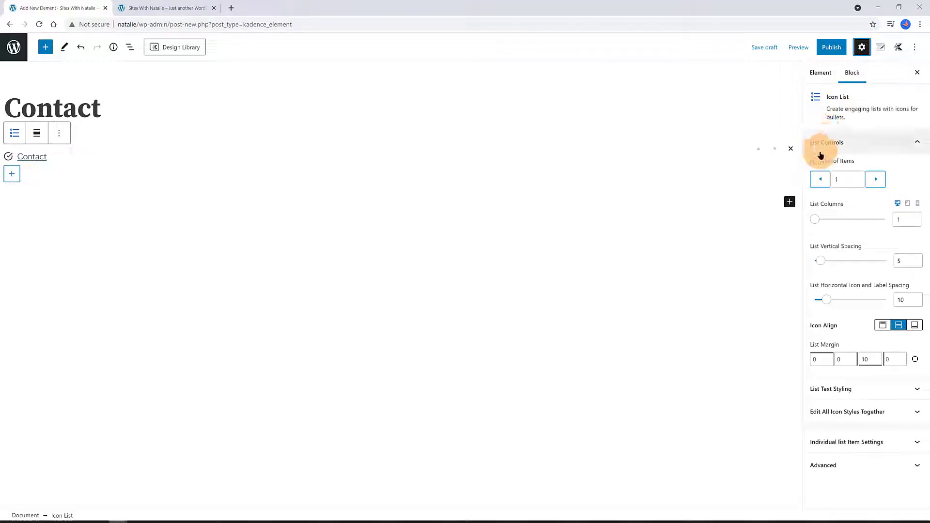
{"action": "mouse_move", "coordinate": [829, 301]}
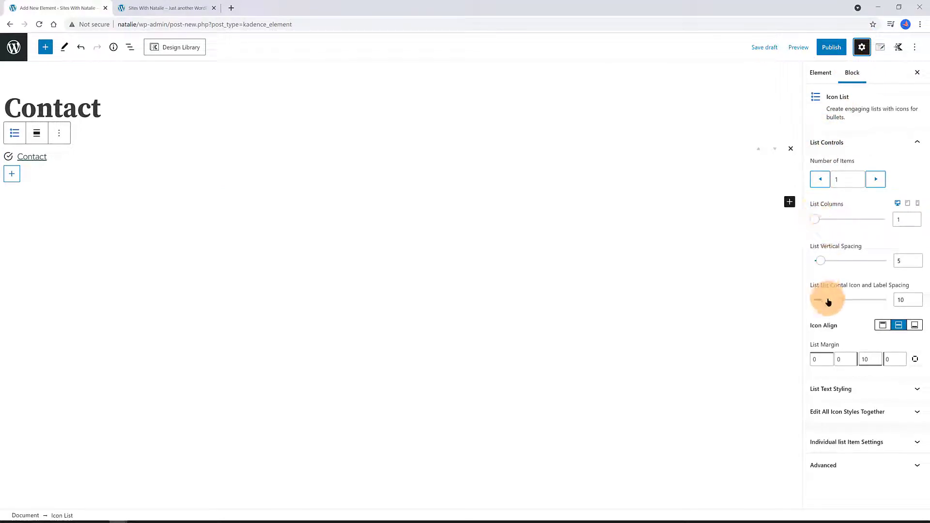
Search 'phone' and switch all list icons to the phone handset icon
{"action": "left_click", "coordinate": [848, 412]}
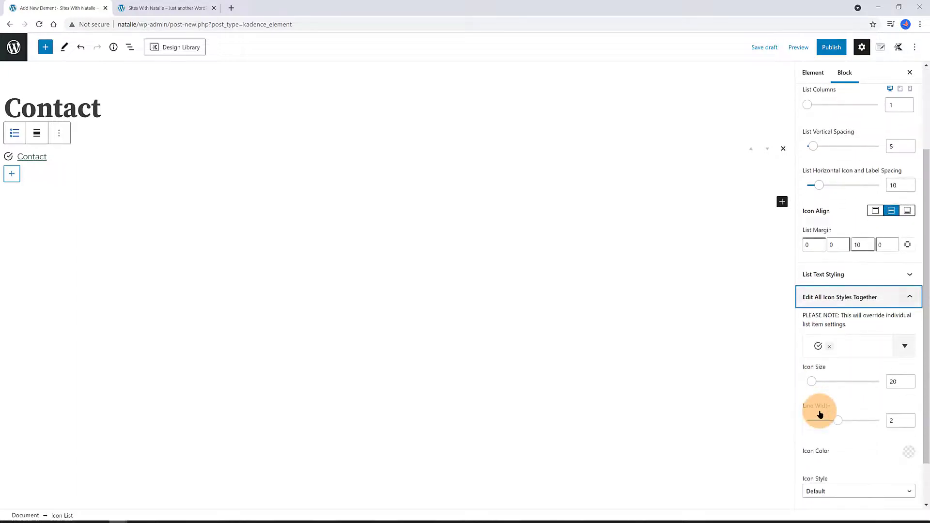
{"action": "left_click", "coordinate": [830, 347]}
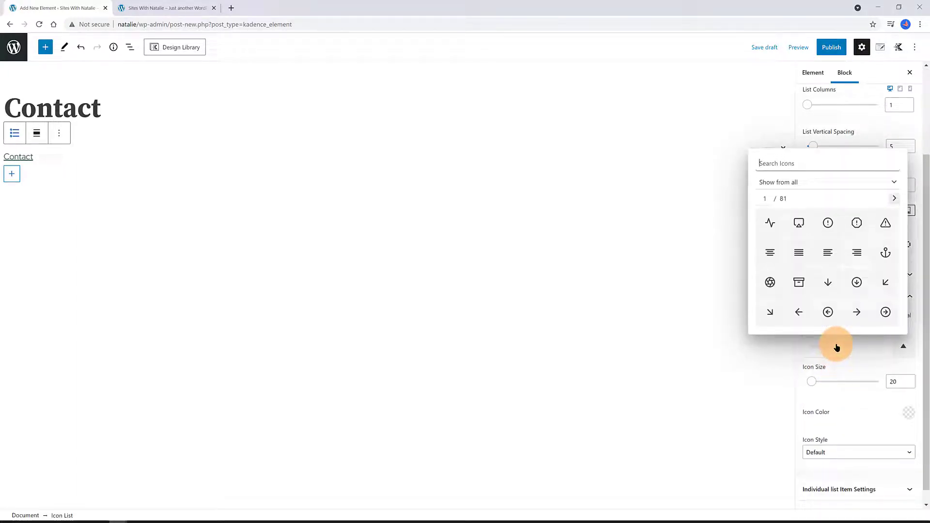
{"action": "type", "text": "phone"}
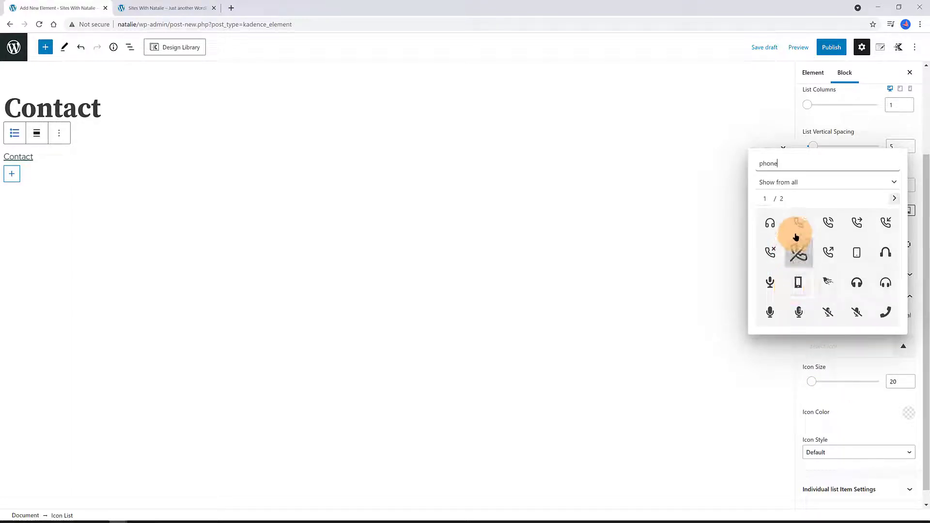
{"action": "left_click", "coordinate": [799, 223]}
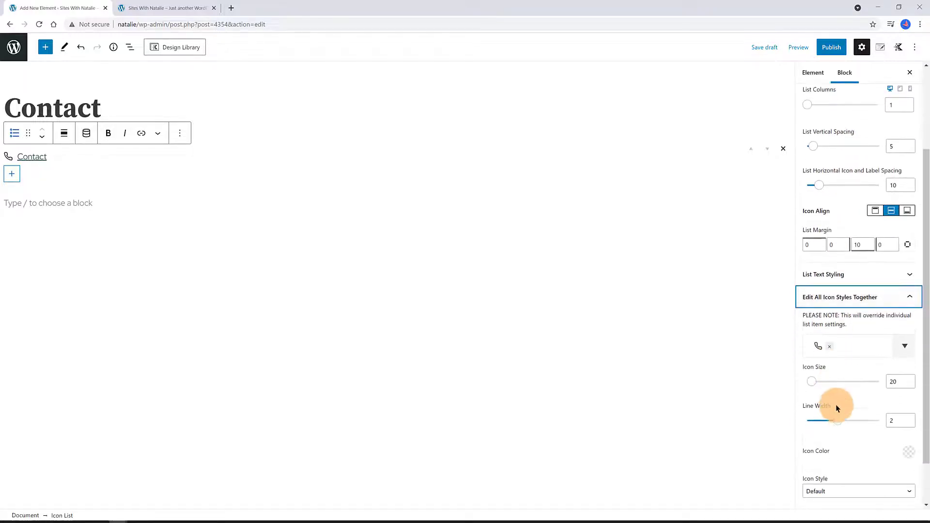
{"action": "left_click", "coordinate": [909, 451]}
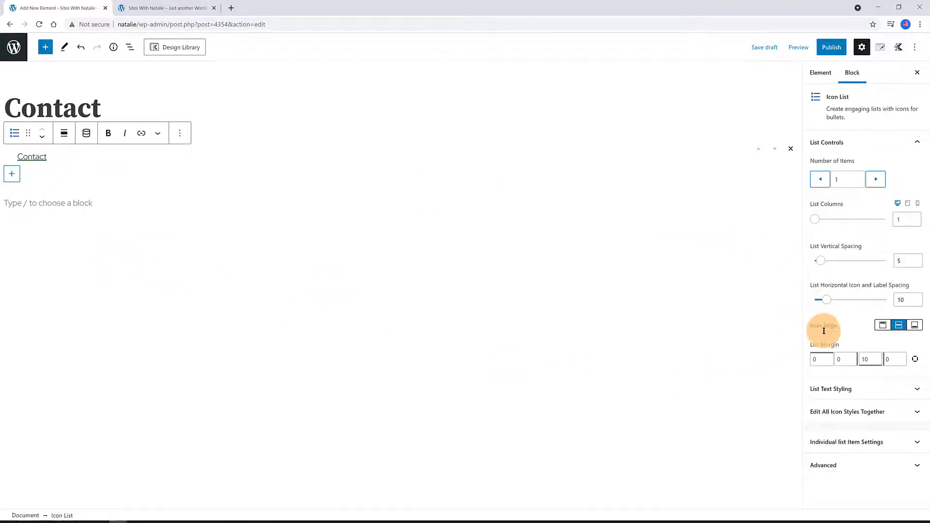
Set Item 1's Link field under Individual list Item Settings to the Contact page
{"action": "left_click", "coordinate": [847, 442]}
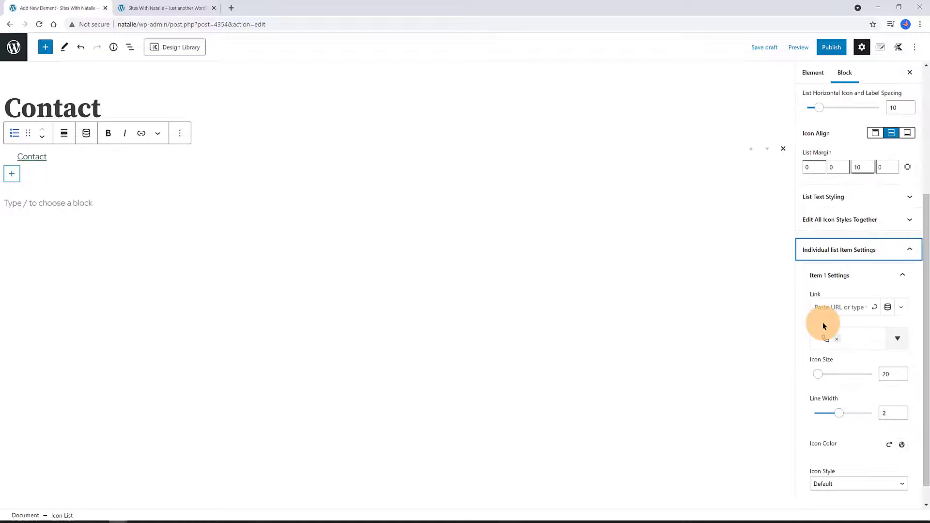
{"action": "left_click", "coordinate": [843, 307]}
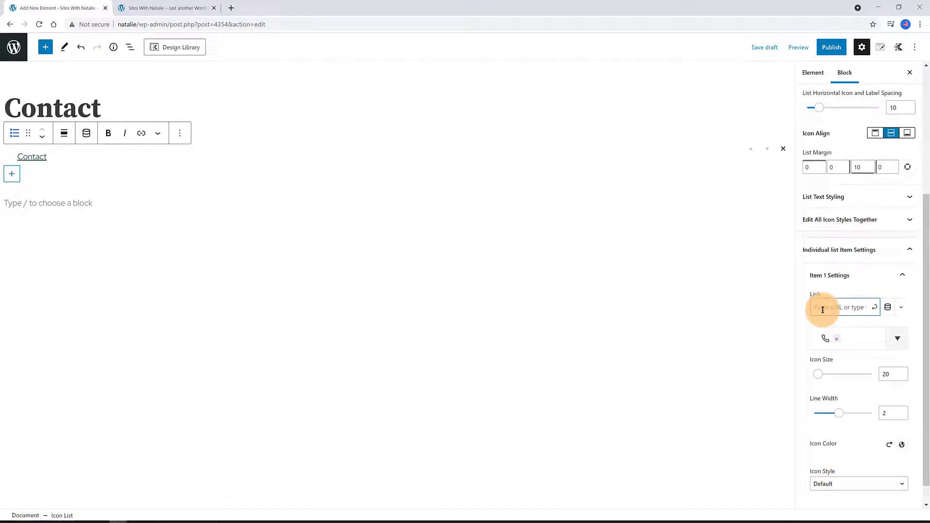
{"action": "left_click", "coordinate": [840, 307]}
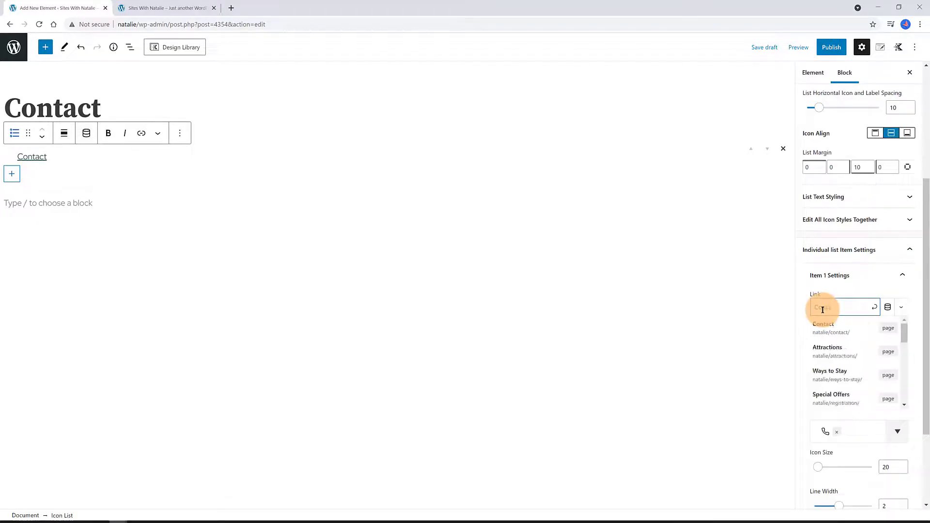
{"action": "left_click", "coordinate": [823, 327]}
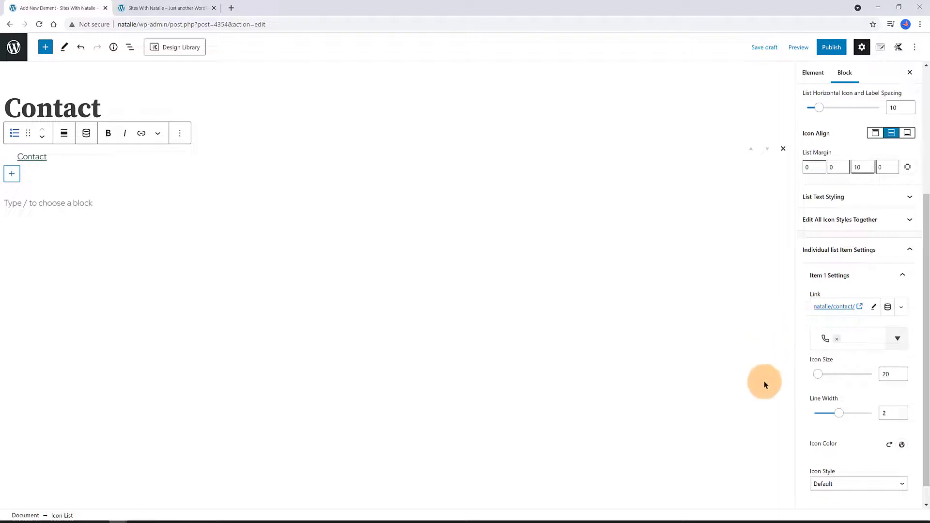
{"action": "left_click", "coordinate": [882, 47]}
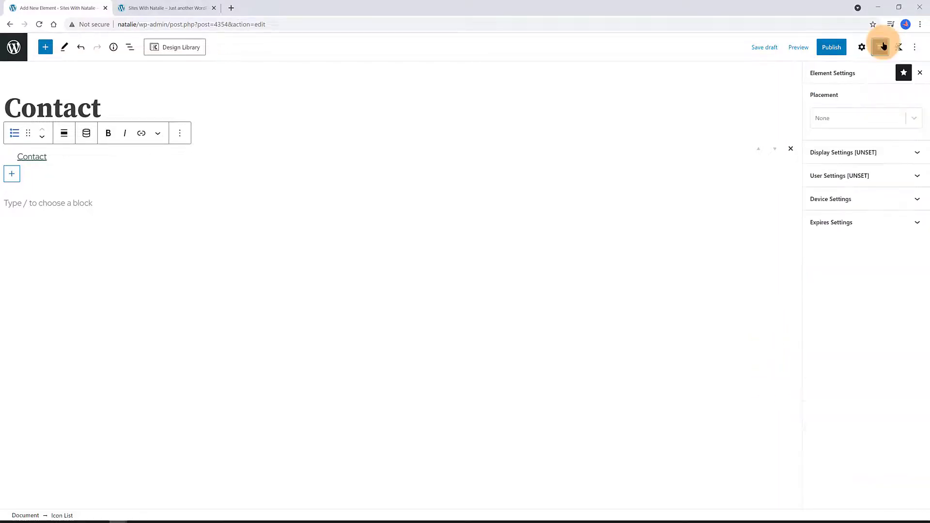
Set Show On to Entire Site, enable User Settings, and publish the element
{"action": "left_click", "coordinate": [842, 153]}
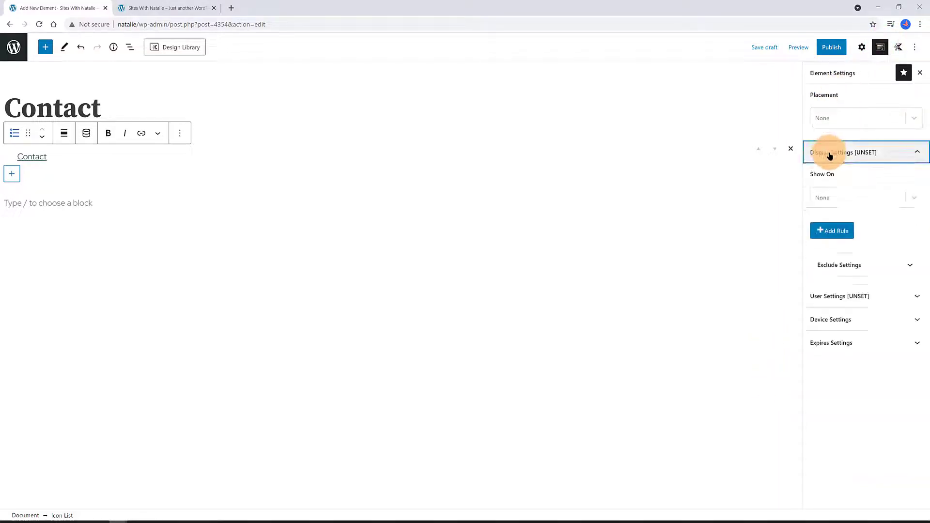
{"action": "left_click", "coordinate": [865, 198]}
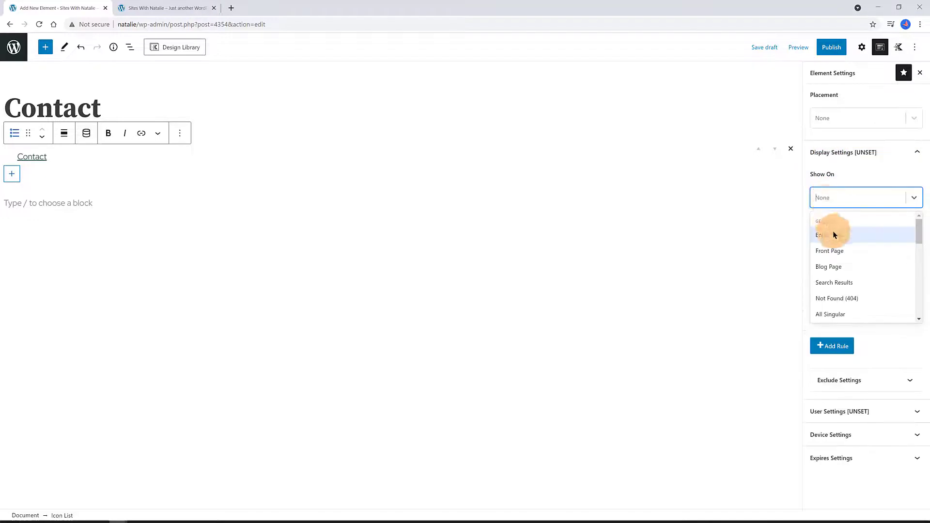
{"action": "left_click", "coordinate": [833, 235]}
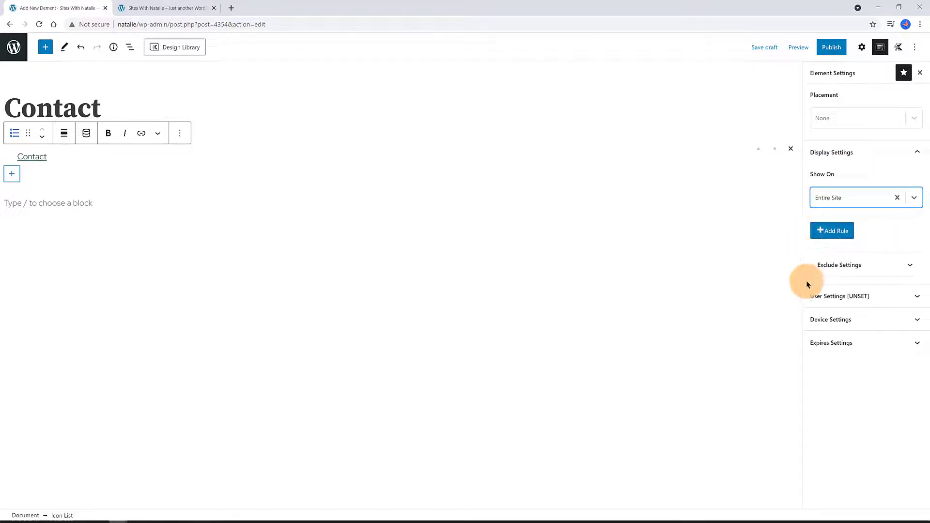
{"action": "left_click", "coordinate": [839, 296]}
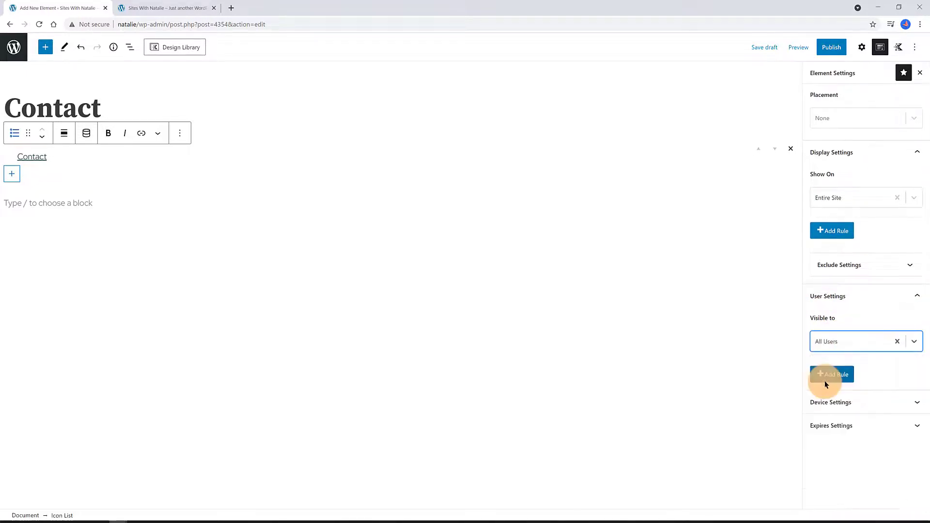
{"action": "mouse_move", "coordinate": [771, 330]}
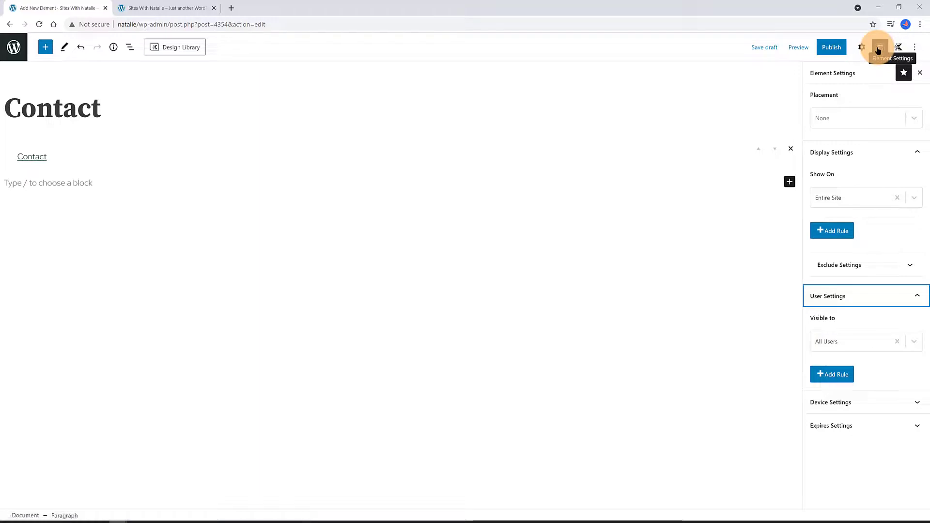
{"action": "left_click", "coordinate": [832, 47]}
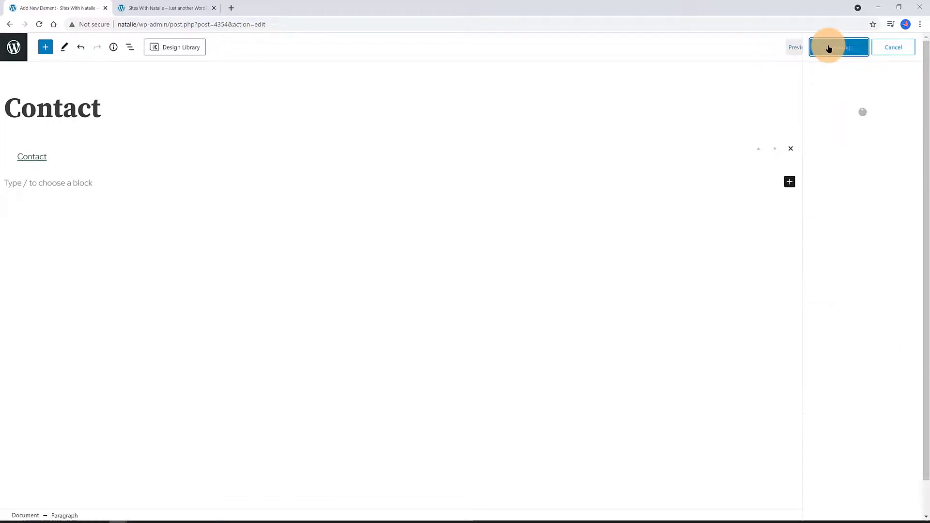
{"action": "left_click", "coordinate": [839, 47]}
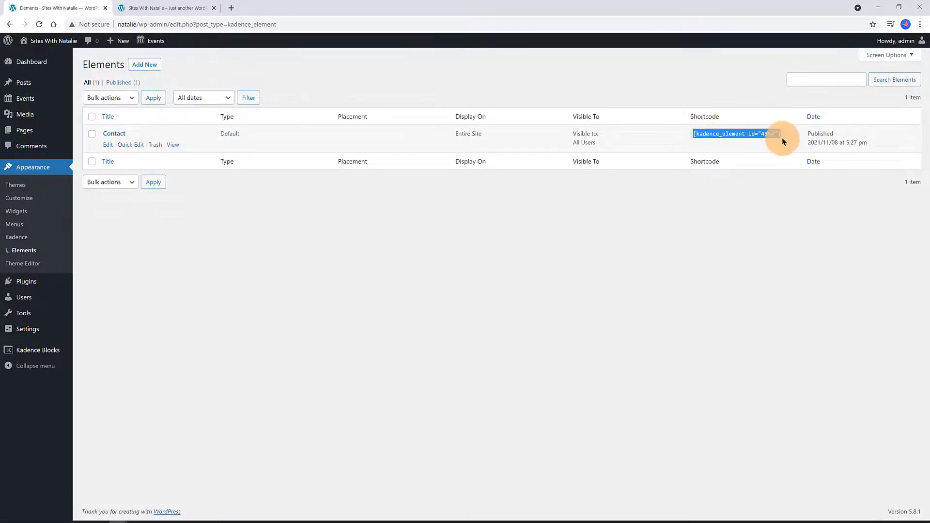
Copy the Contact element's shortcode from the Elements list
{"action": "right_click", "coordinate": [736, 134]}
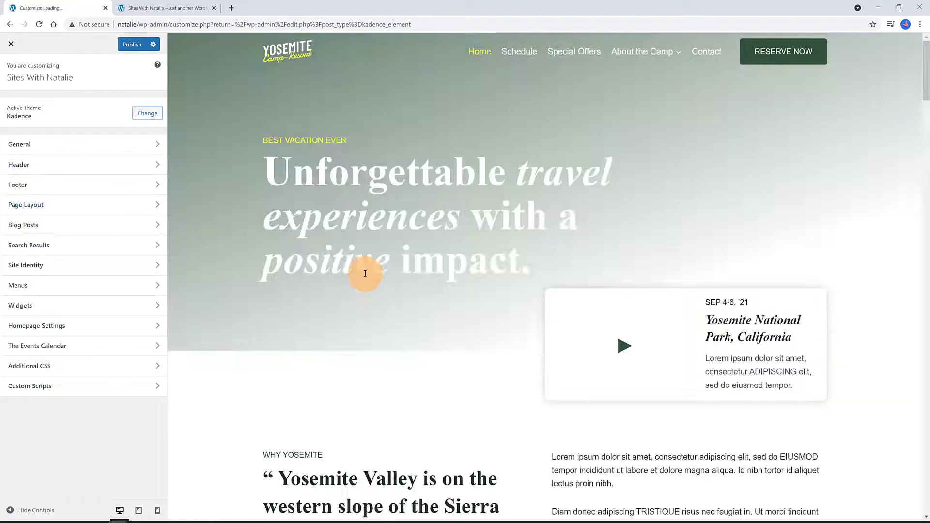
Paste [kadence_element id="4354"] into a new Useful Links footer block and publish
{"action": "scroll", "scroll_direction": "down", "scroll_amount": 3}
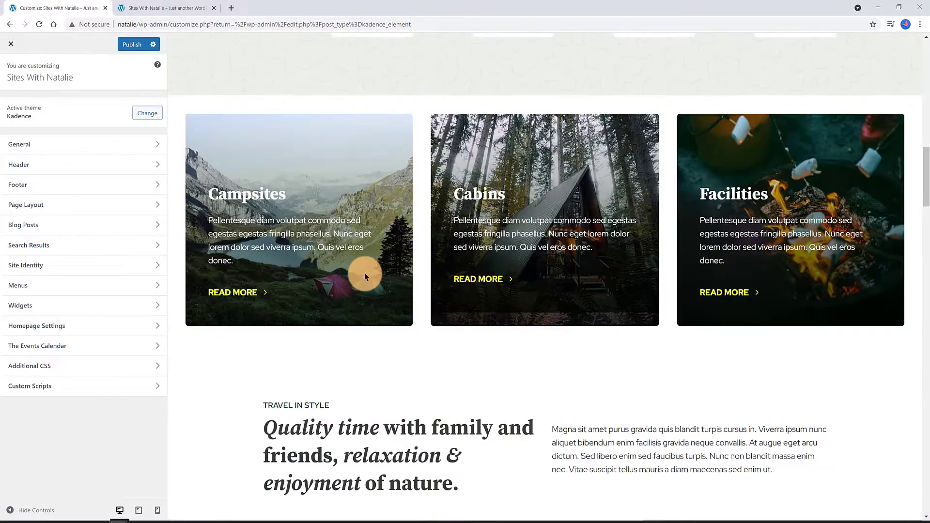
{"action": "scroll", "scroll_direction": "down", "scroll_amount": 3}
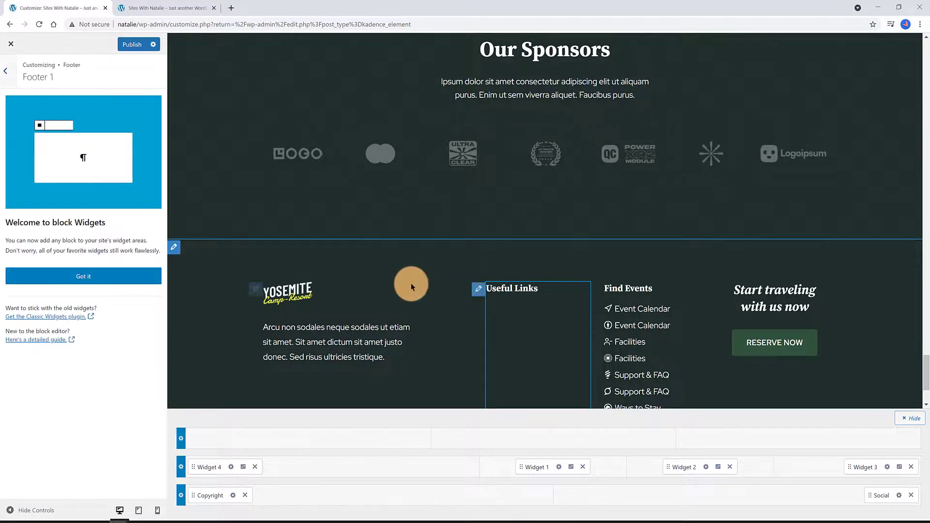
{"action": "left_click", "coordinate": [512, 288]}
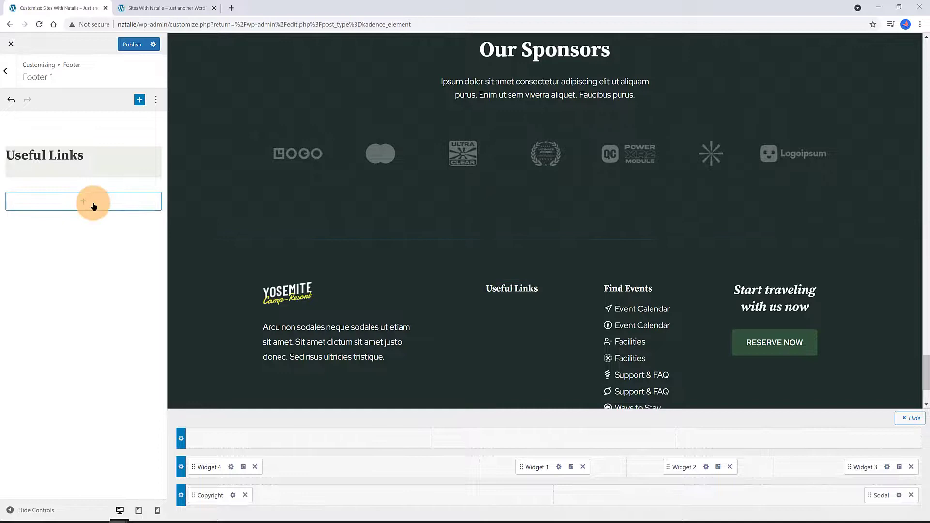
{"action": "left_click", "coordinate": [83, 201]}
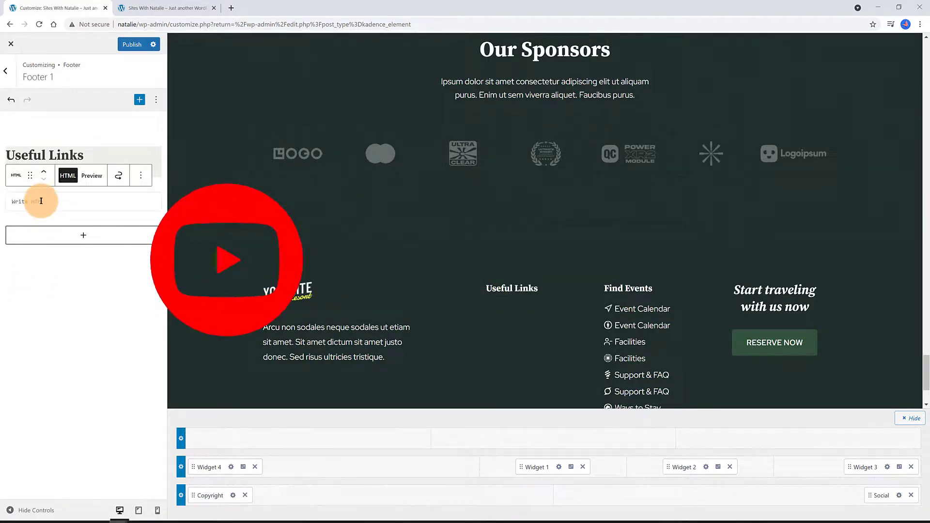
{"action": "type", "text": "[kadence_element id=\"4354\"]"}
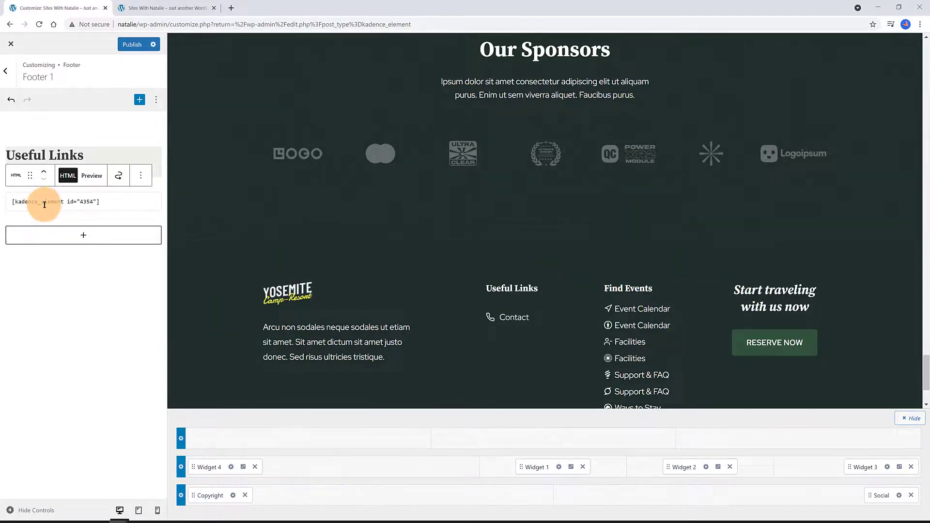
{"action": "left_click", "coordinate": [132, 44]}
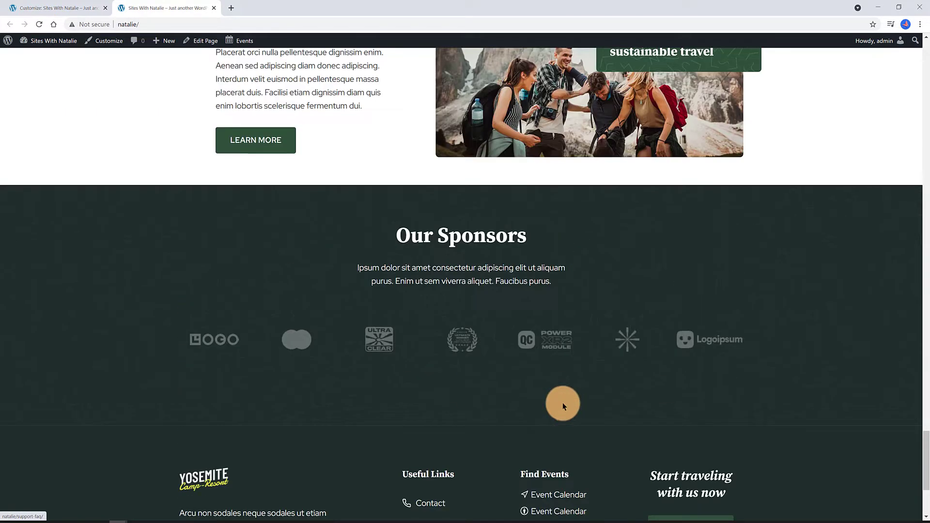
Scroll the live site down to view the footer's phone-icon Contact link
{"action": "scroll", "scroll_direction": "down", "scroll_amount": 3}
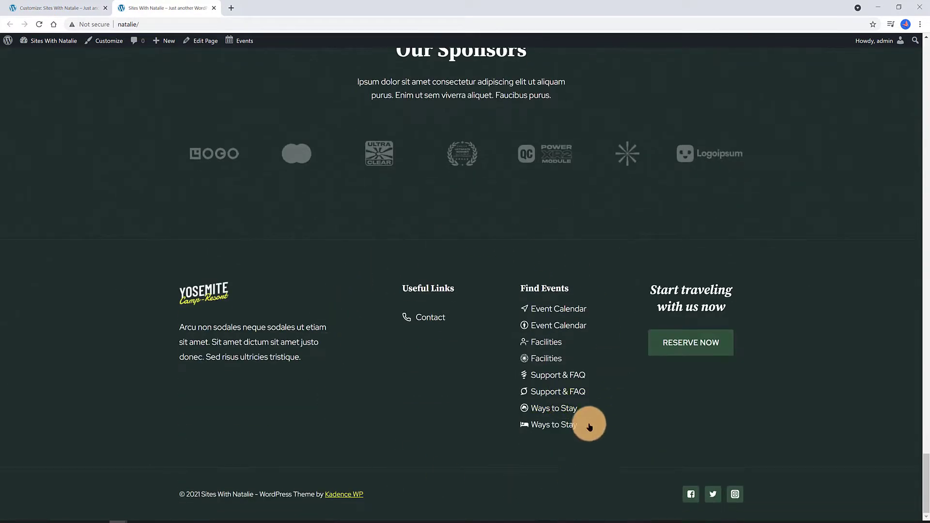
{"action": "mouse_move", "coordinate": [526, 249]}
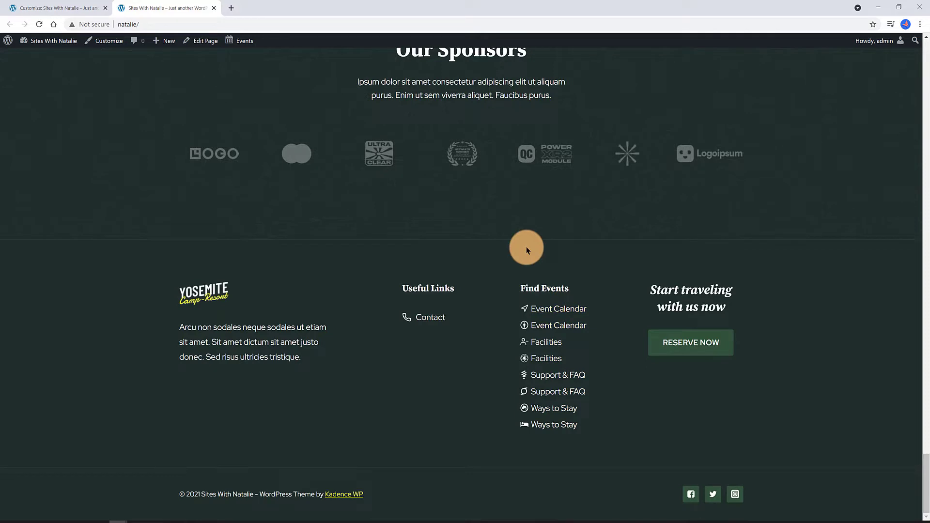